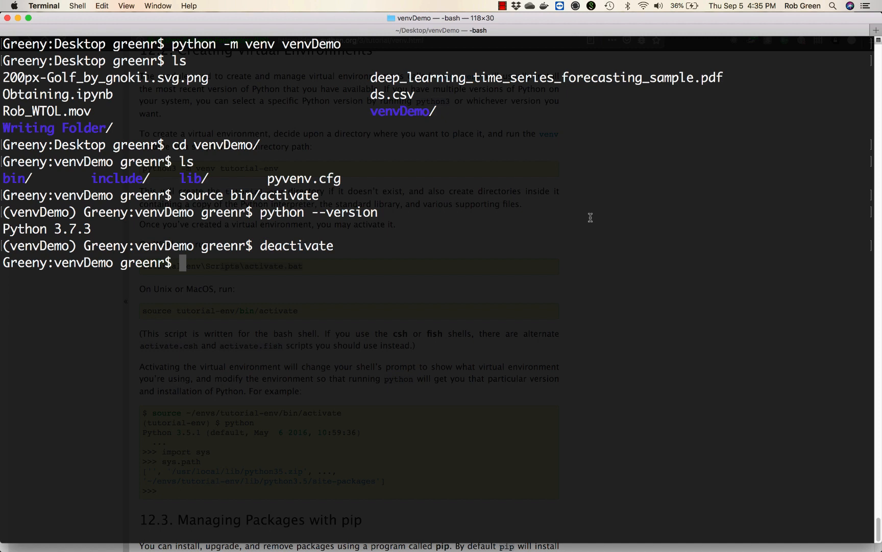
mouse_move(347, 49)
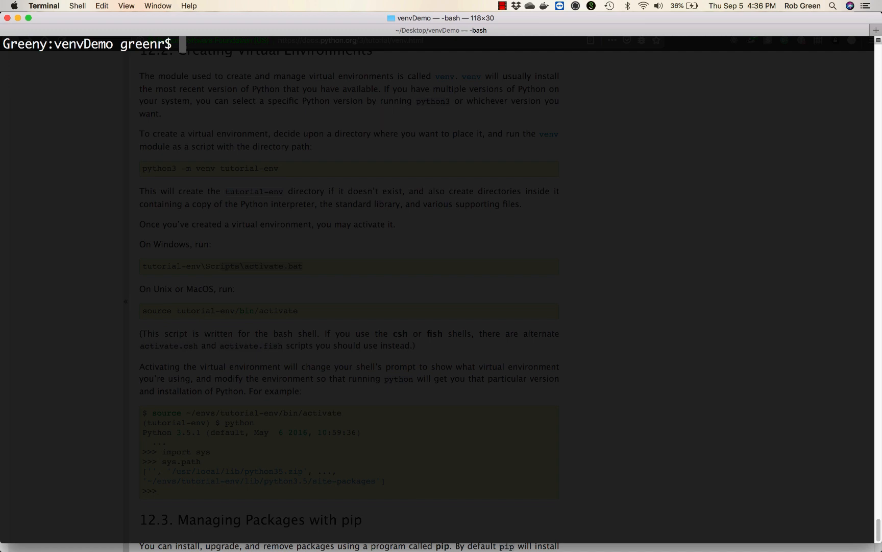
Re-activate venvDemo with source bin/activate, pip install cookiecutter, and start pip install --upgrade pip.
type("source bin/activate")
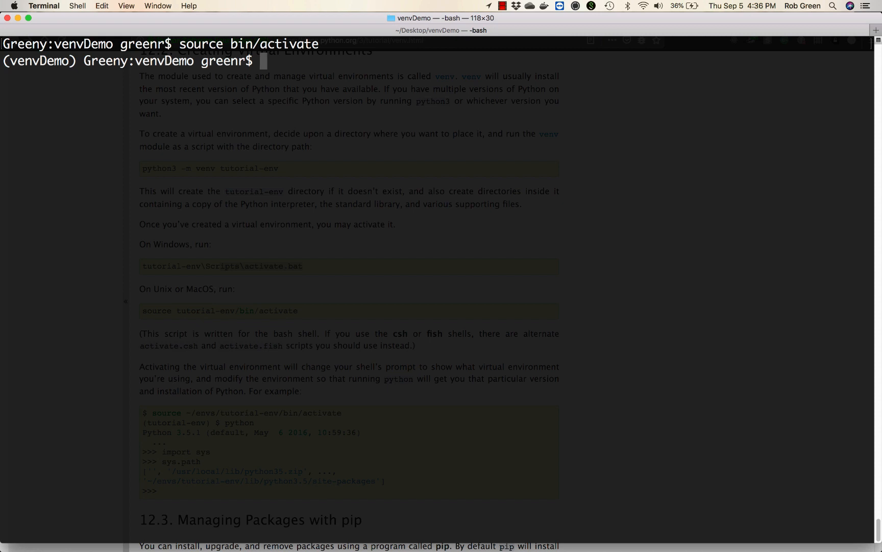
type("pip instal")
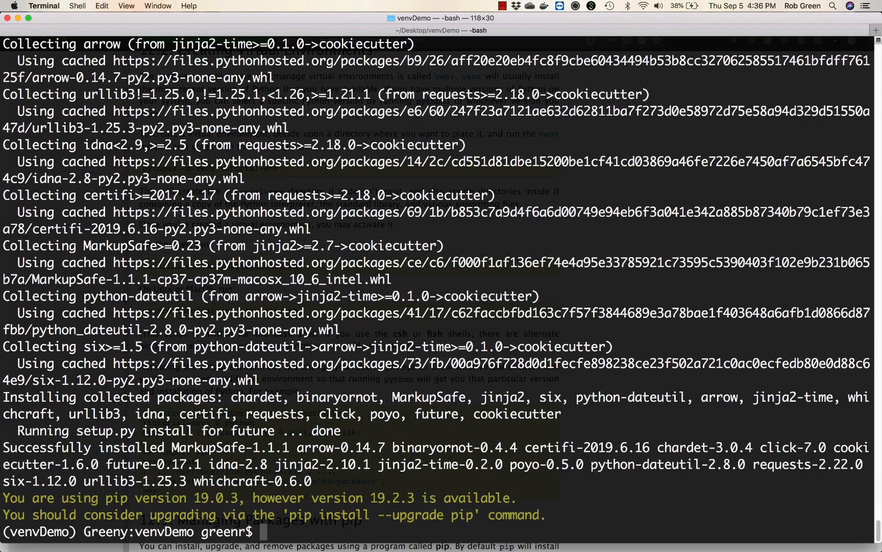
type("p")
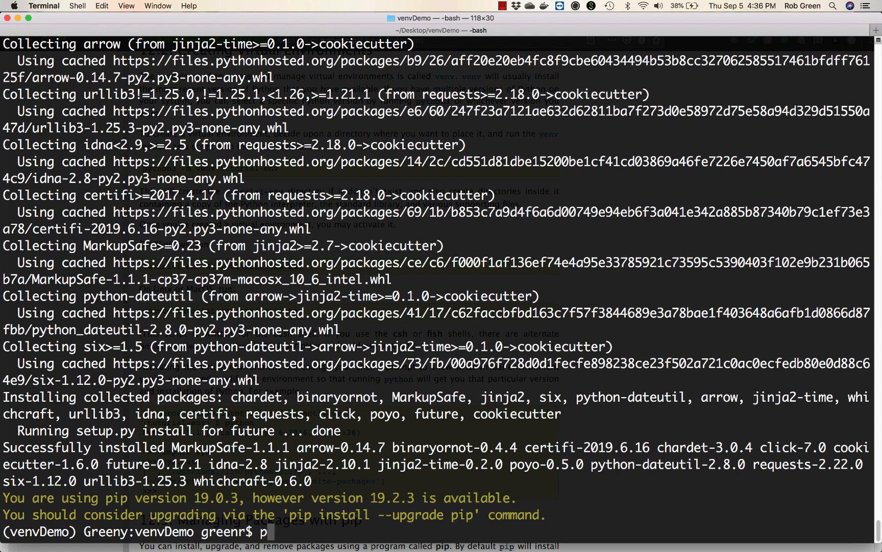
type("ip install --upgra")
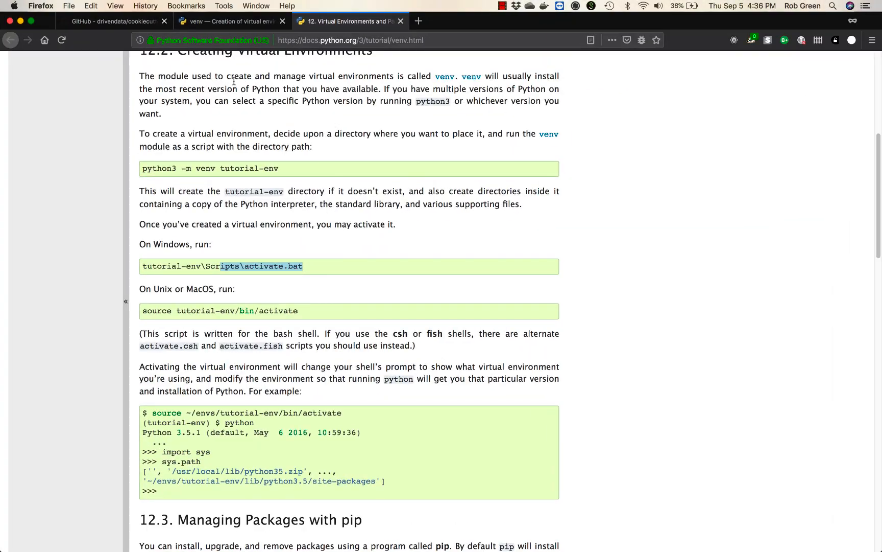
Open the Cookiecutter Data Science project homepage in a new tab from the GitHub repo and return.
left_click(92, 22)
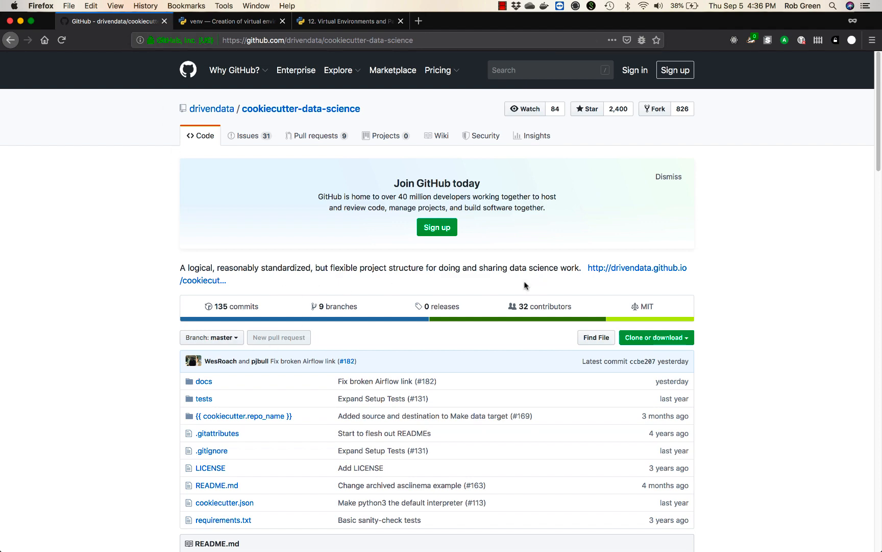
left_click(637, 267)
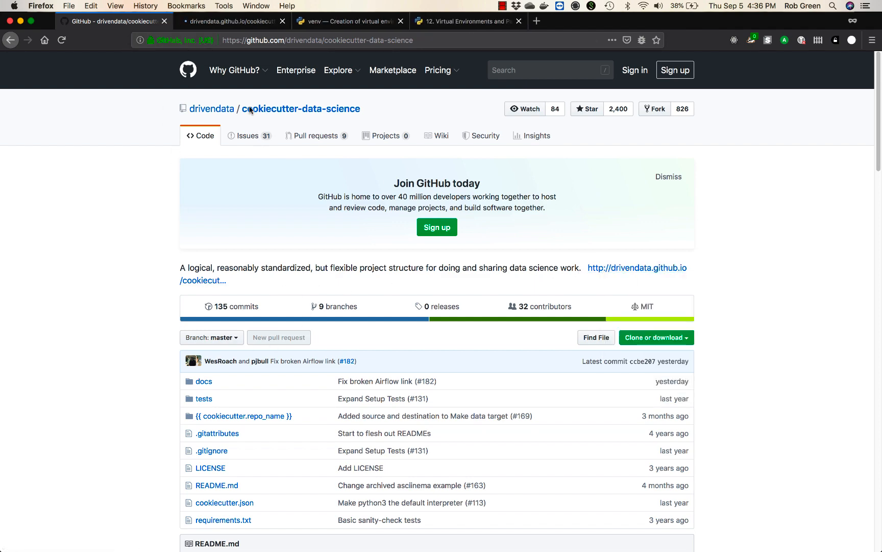
left_click(233, 22)
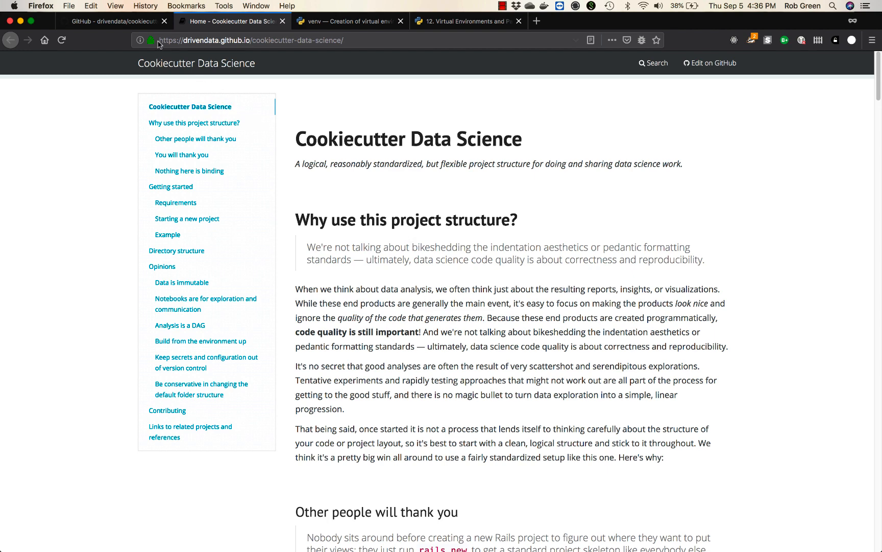
left_click(118, 22)
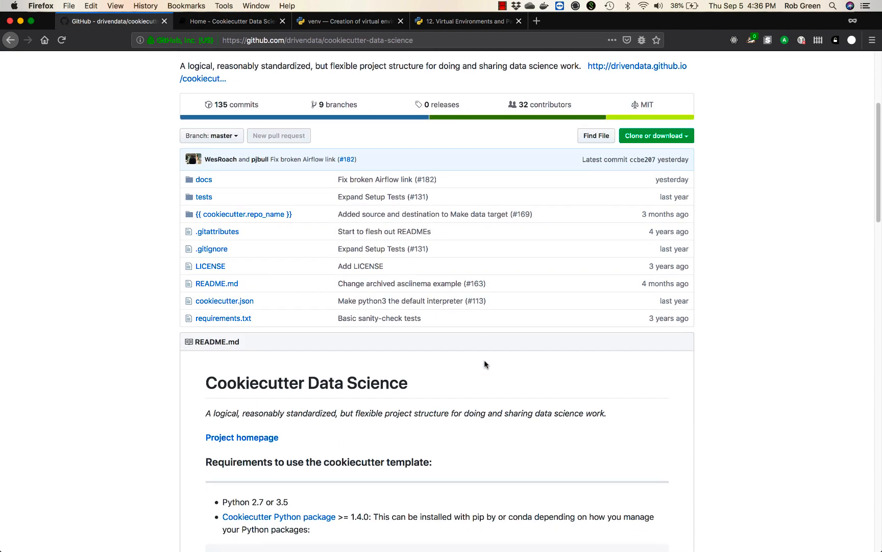
Copy the README's new-project cookiecutter command and run it at the venvDemo prompt.
scroll("down", 3)
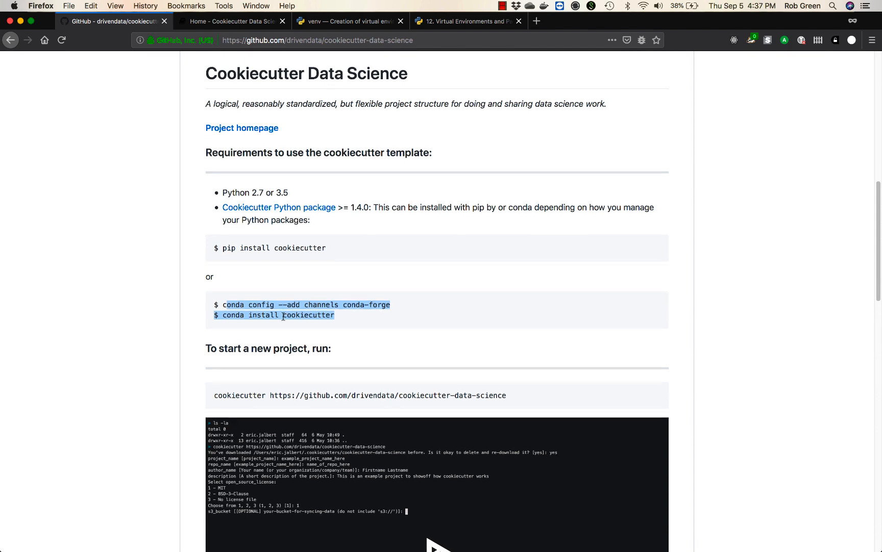
scroll("down", 3)
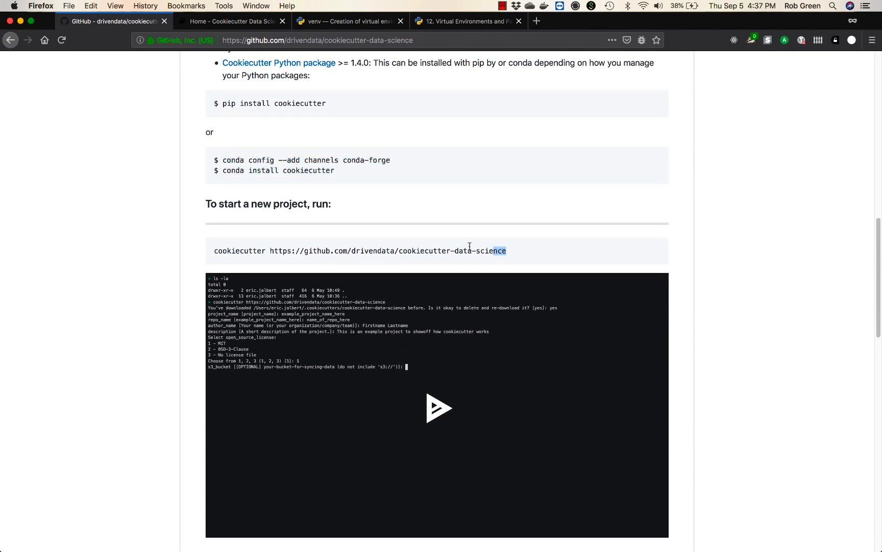
triple_click(360, 250)
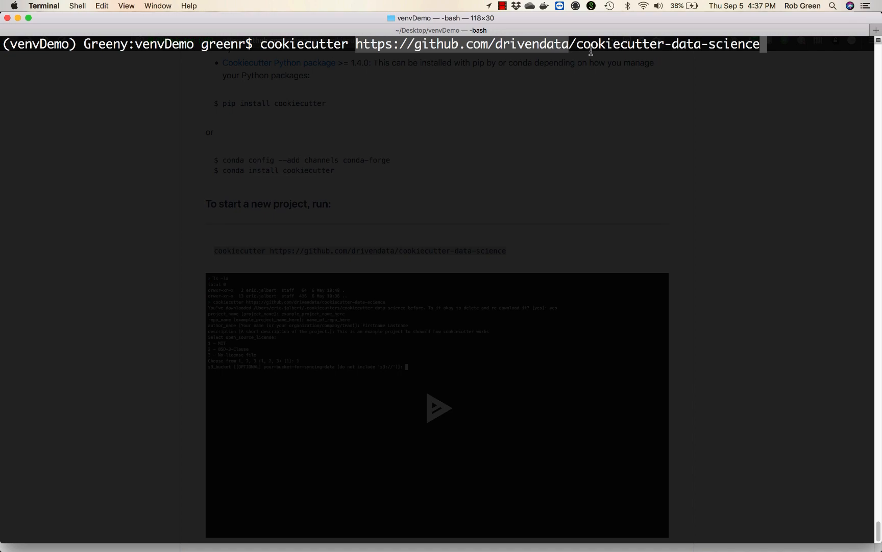
key("mission_control")
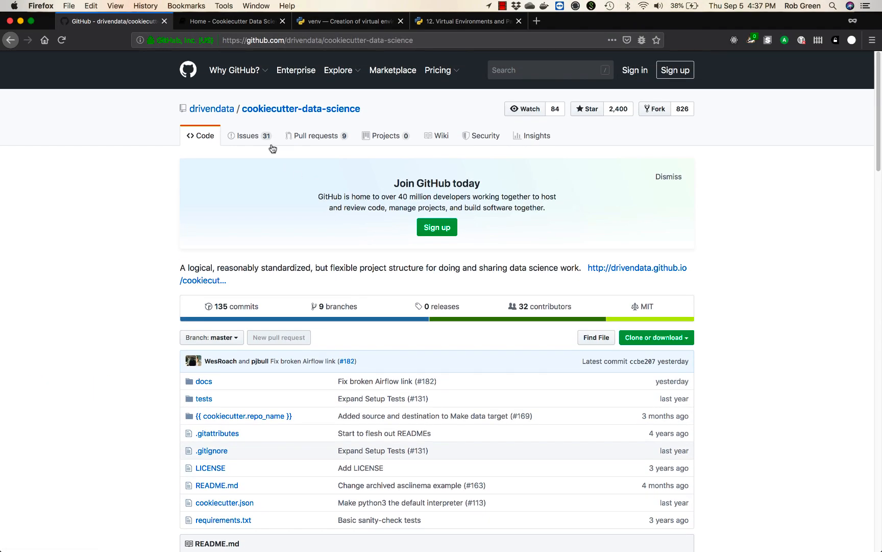
Navigate via drivendata to the repo, open the project homepage in this tab and scroll to 'You will thank you'.
left_click(212, 108)
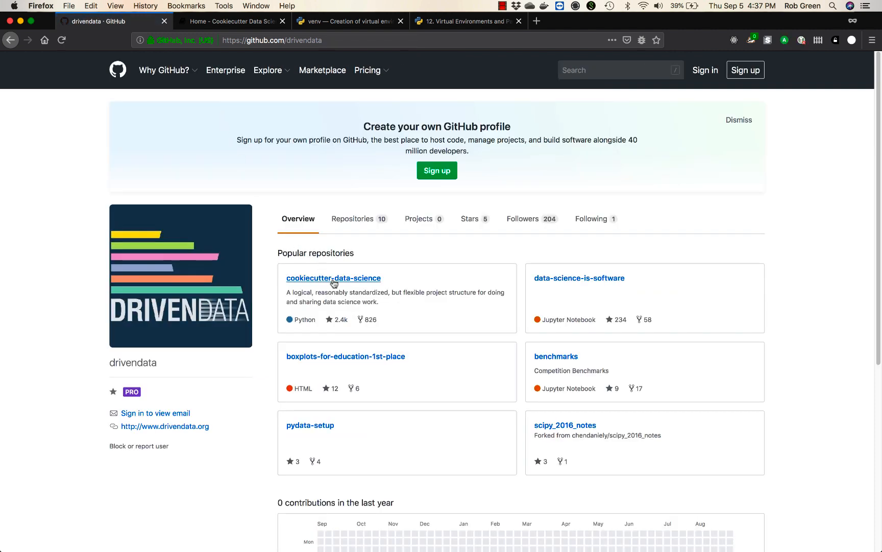
left_click(333, 278)
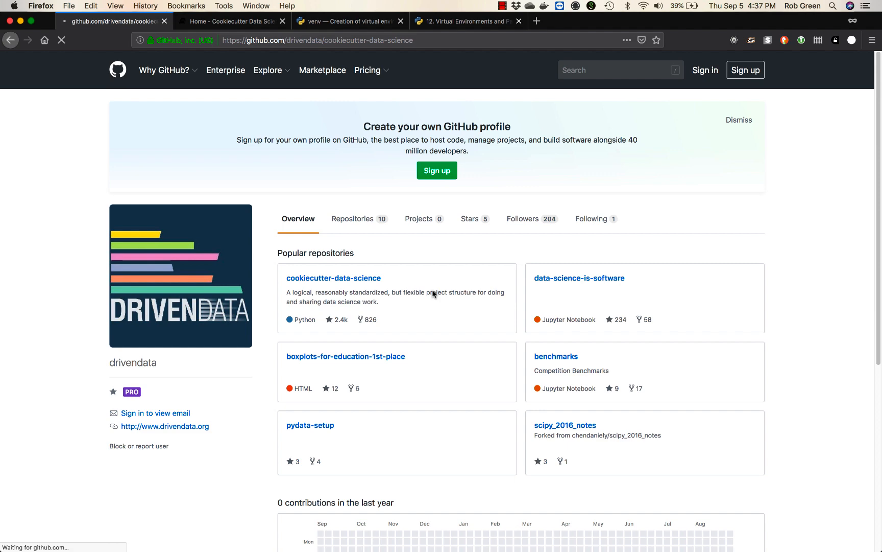
left_click(333, 278)
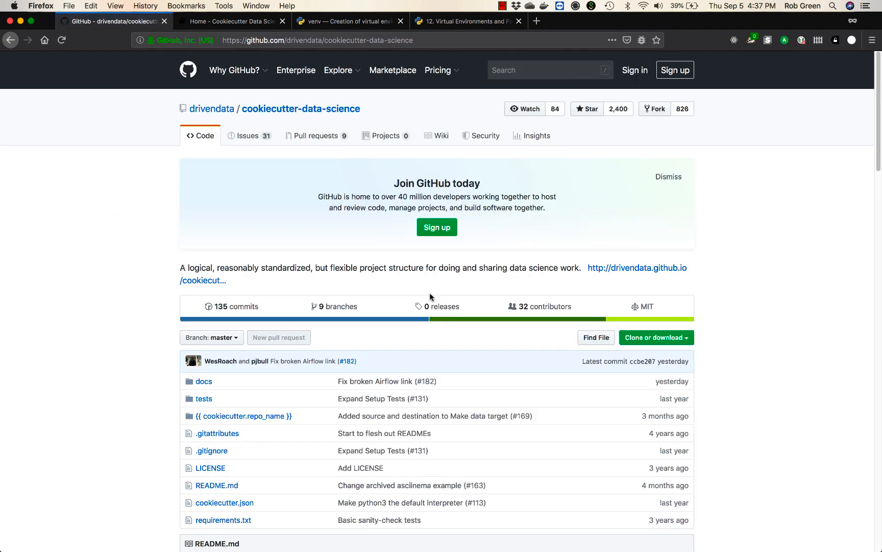
scroll("down", 3)
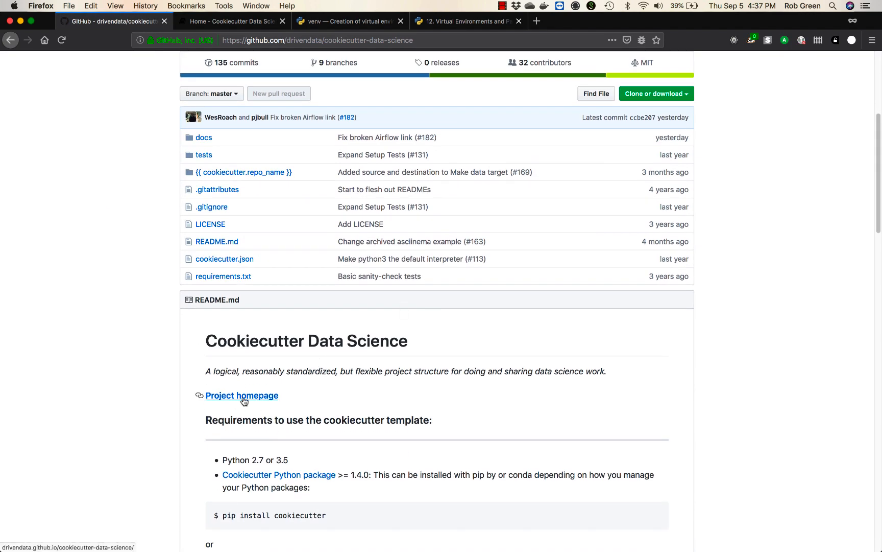
left_click(242, 395)
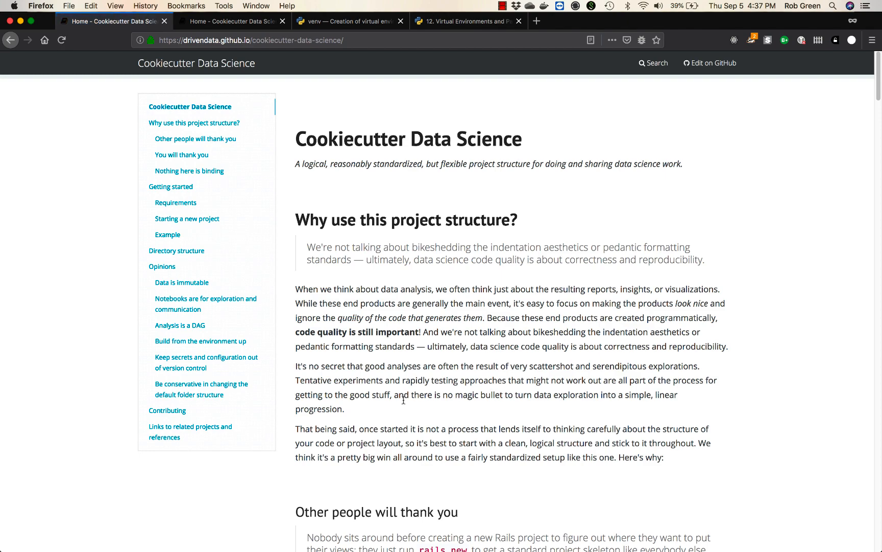
scroll("down", 3)
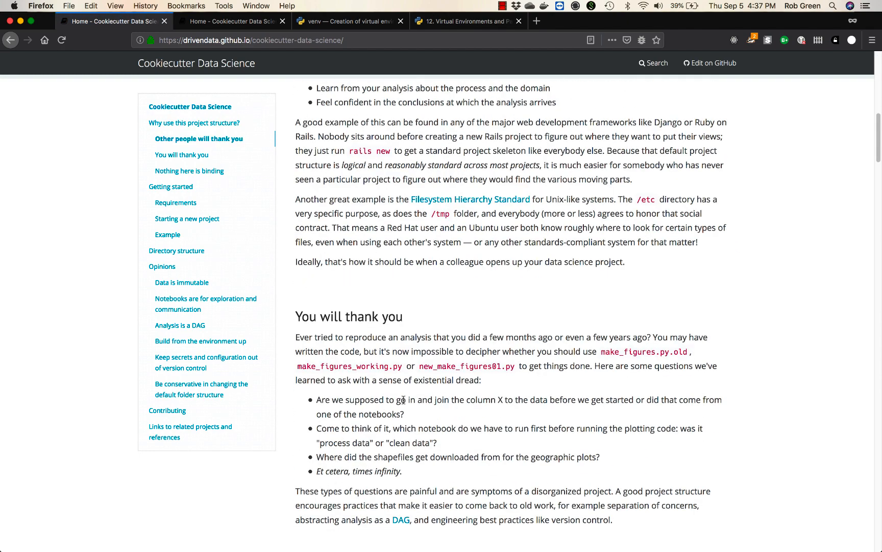
scroll("down", 3)
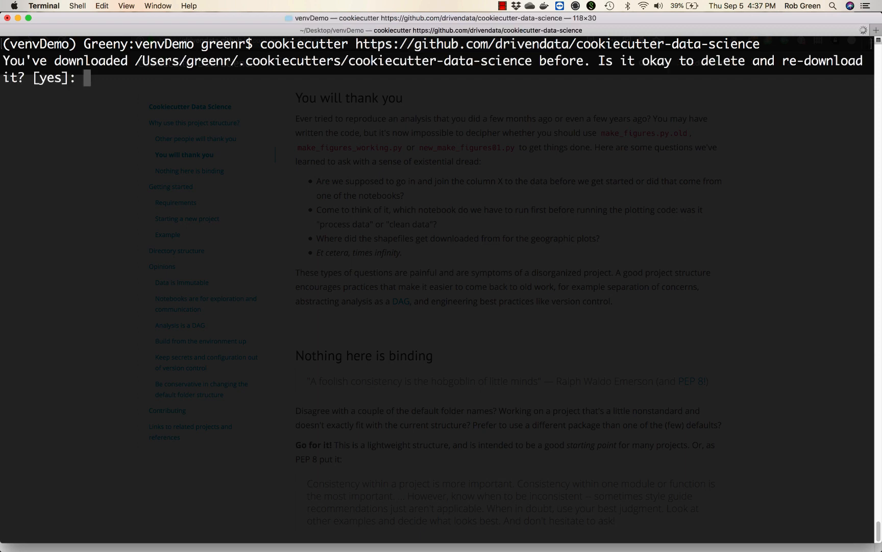
Re-download the template and name the project code, correcting the mistyped venvDemo name.
type("yes")
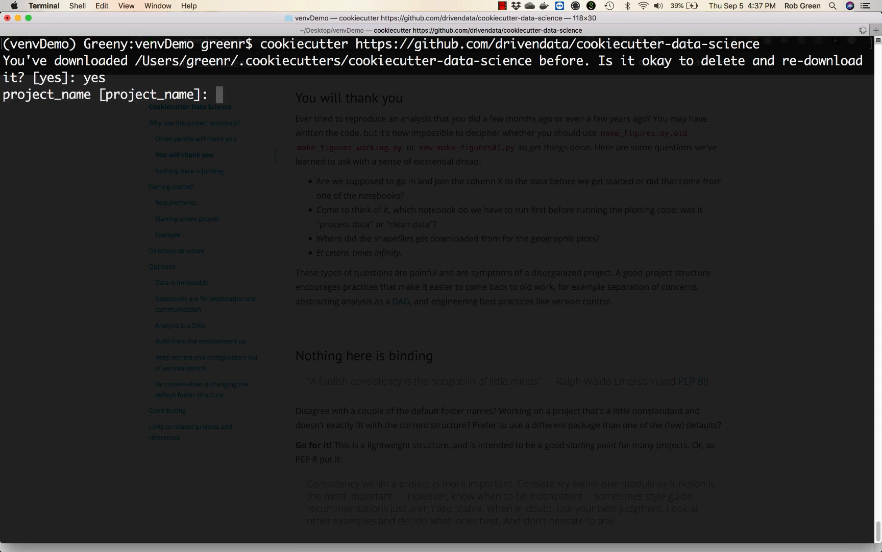
type("ven")
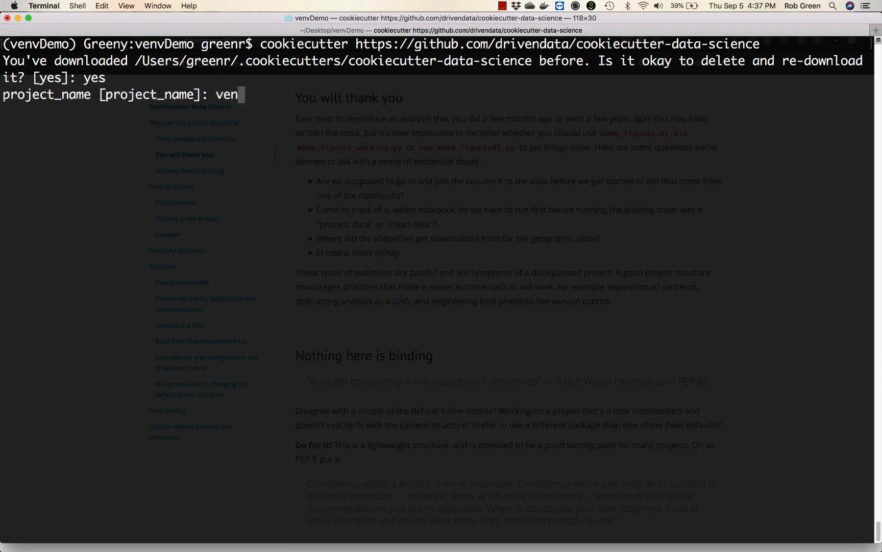
type("vDemo")
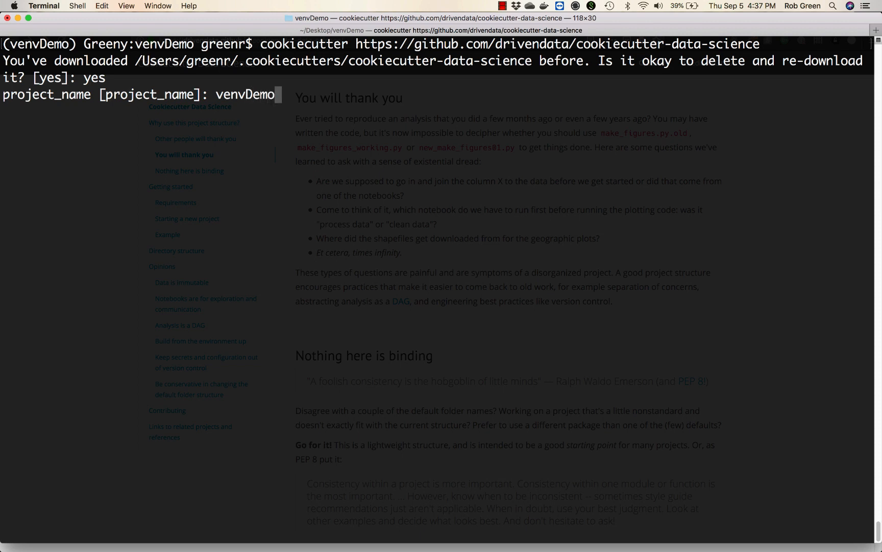
key("backspace")
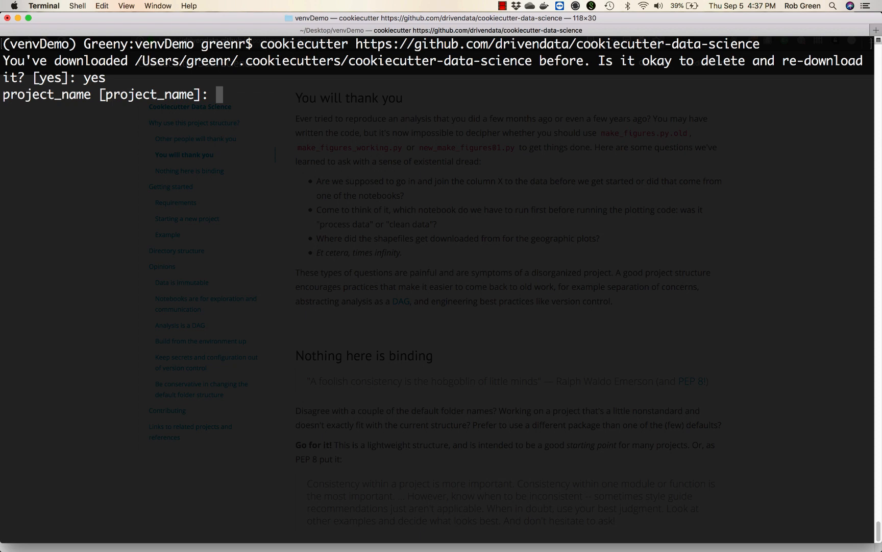
type("co")
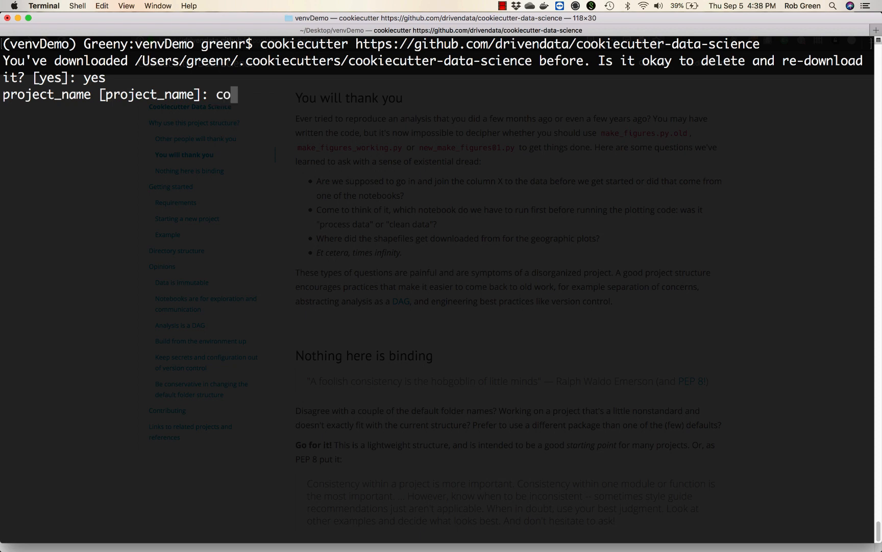
type("de")
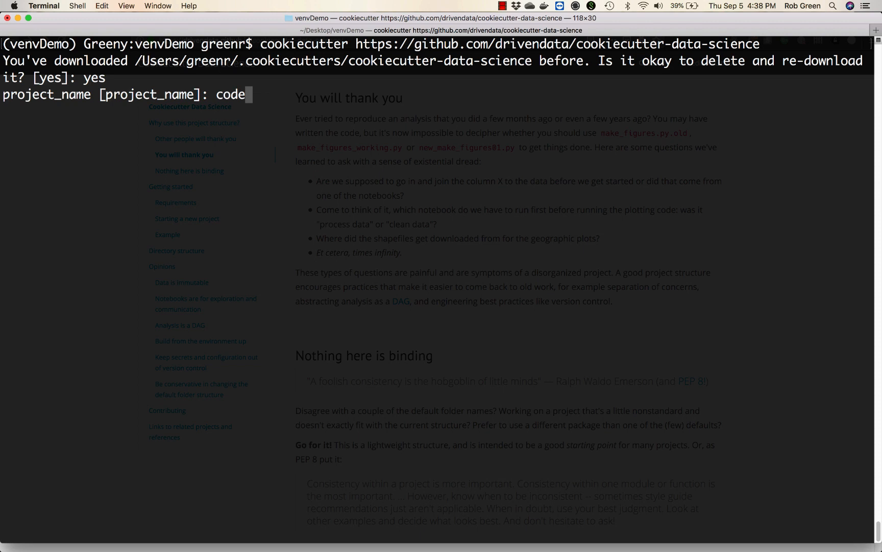
key("enter")
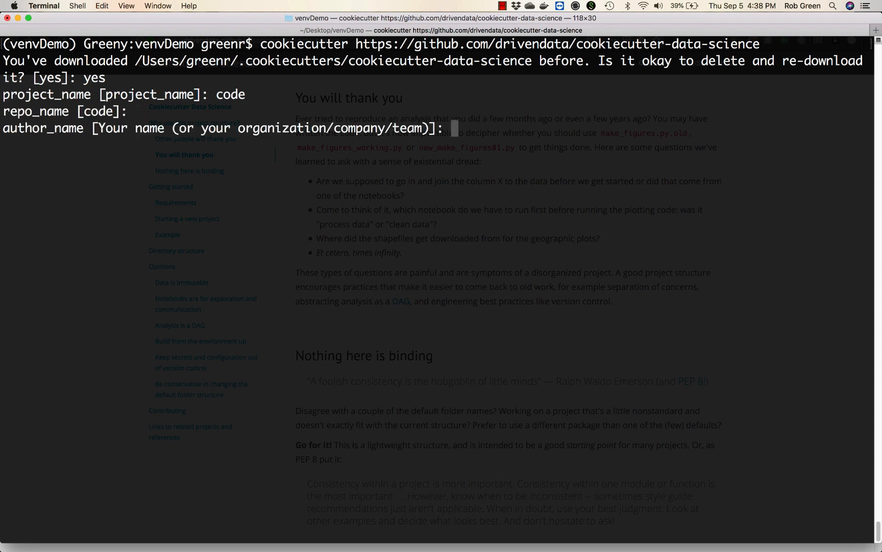
Enter author Rob Gre, description 'A demo fo cooecutter with venv', and accept the remaining defaults to generate.
type("Rob Gre")
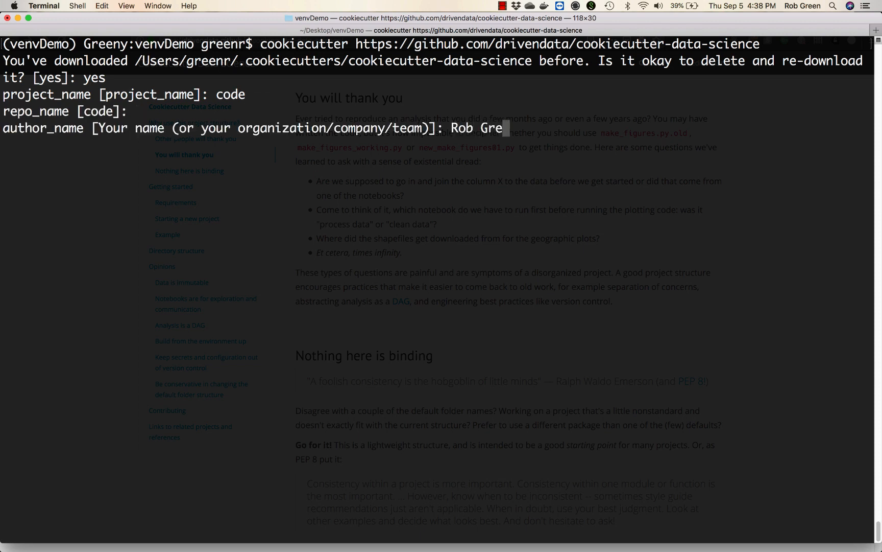
key("enter")
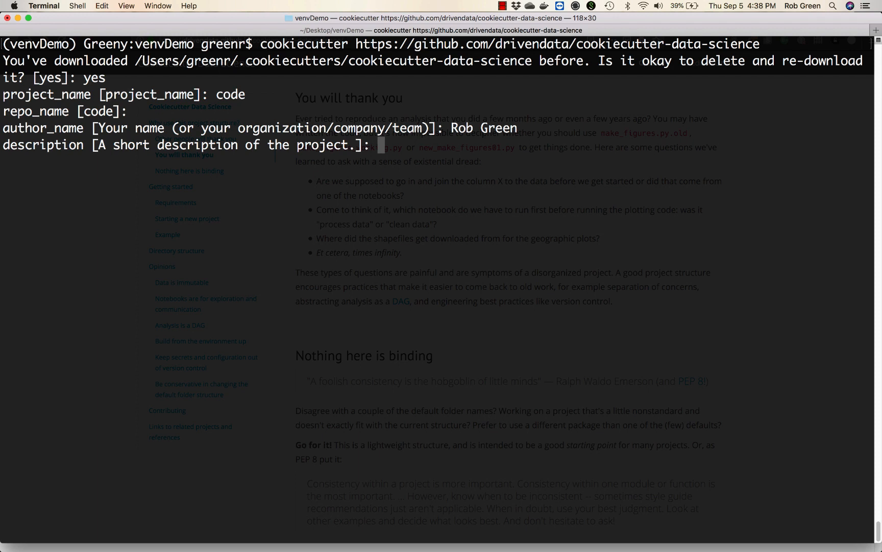
type("A demo fo cooki")
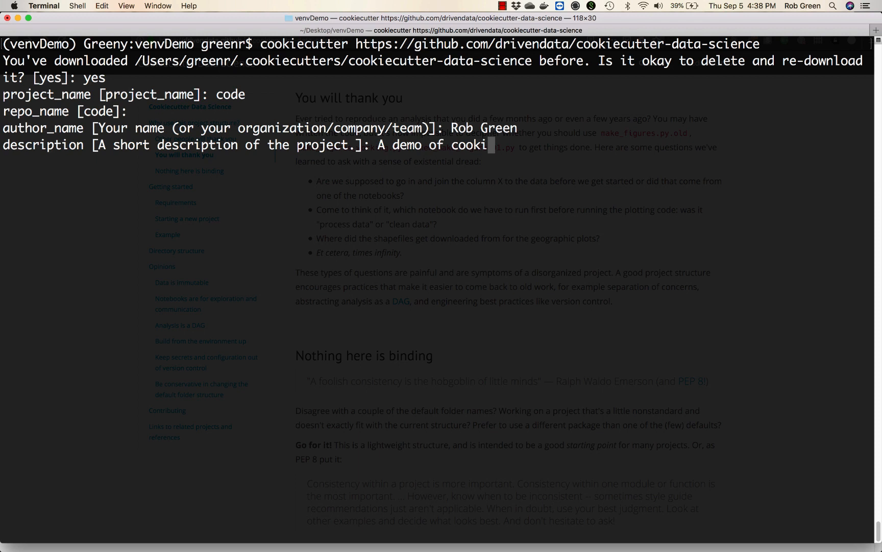
type("ecutter with")
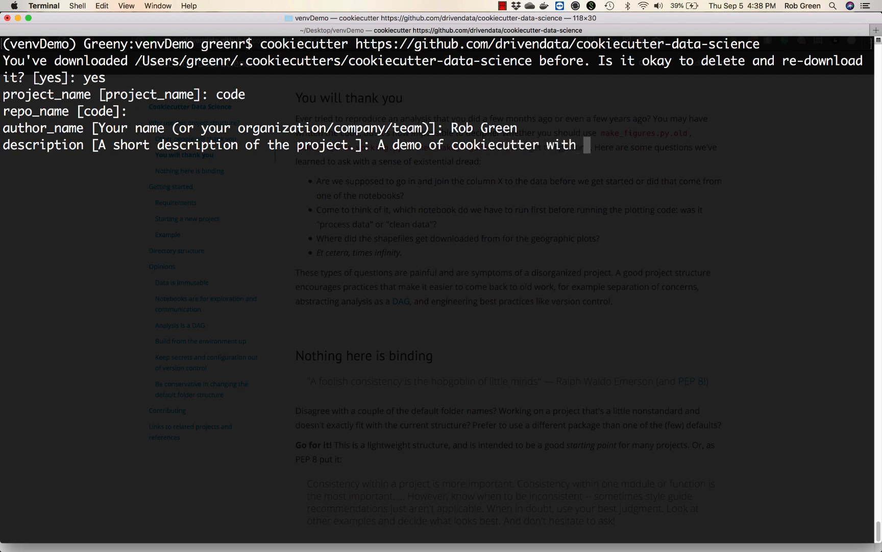
type("venv")
type("3")
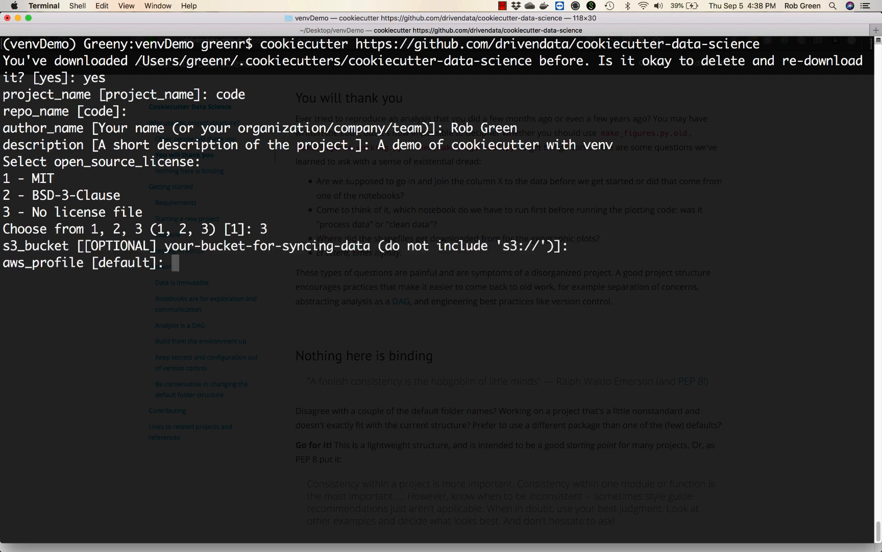
key("enter")
type("ls")
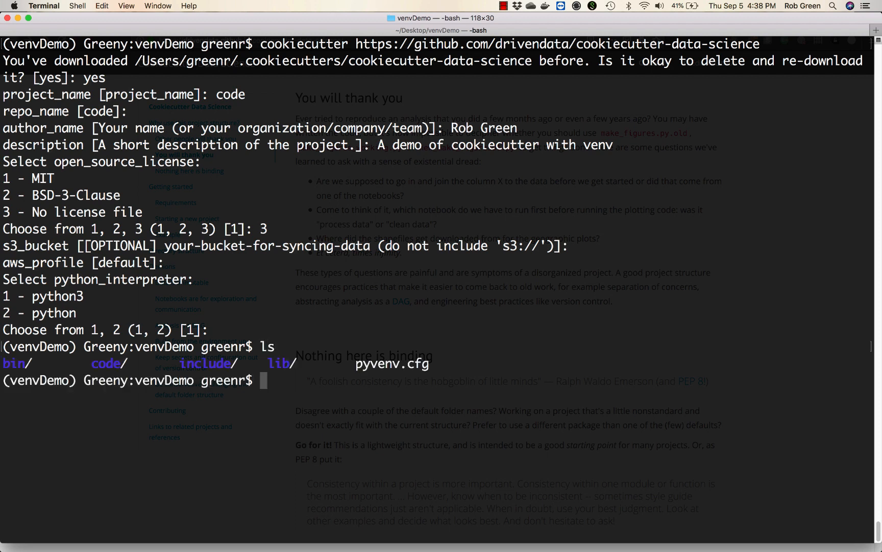
Enter the code project and list its files in detail with ls -lh.
type("cd code/")
type("ls -lh")
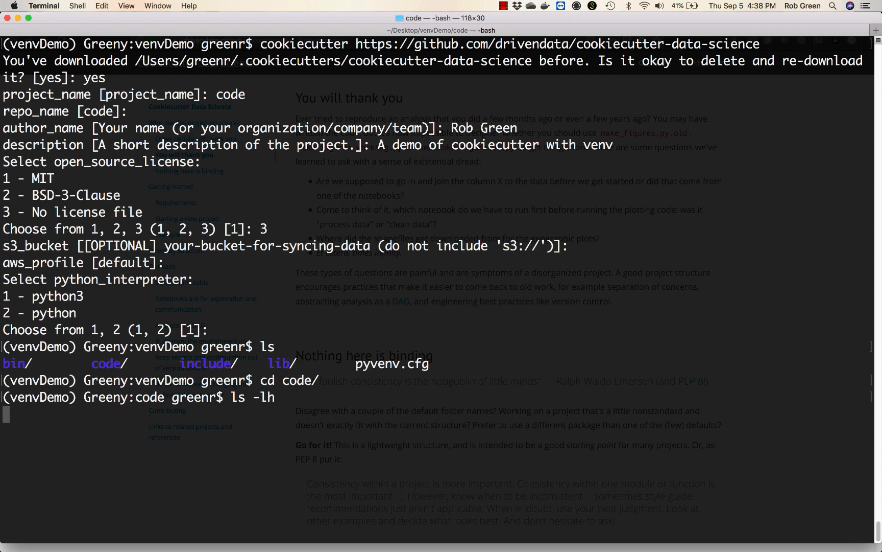
key("Return")
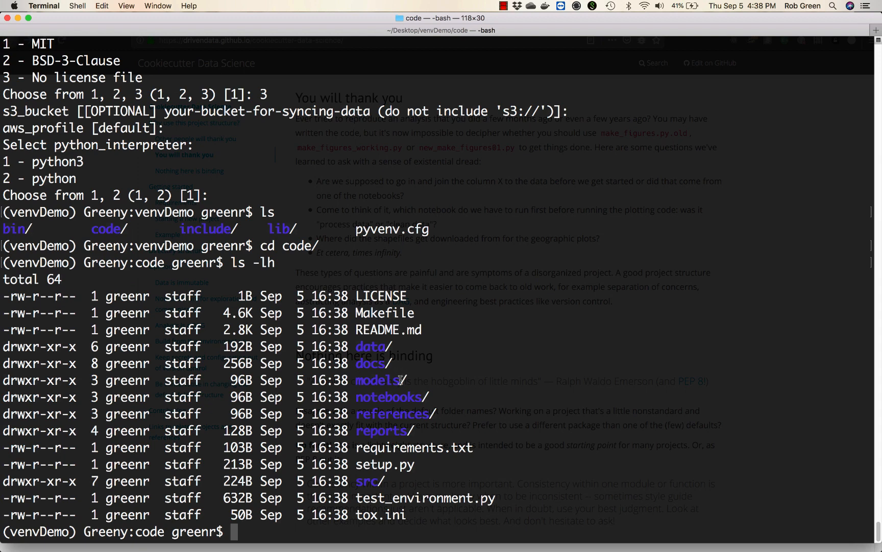
mouse_move(400, 435)
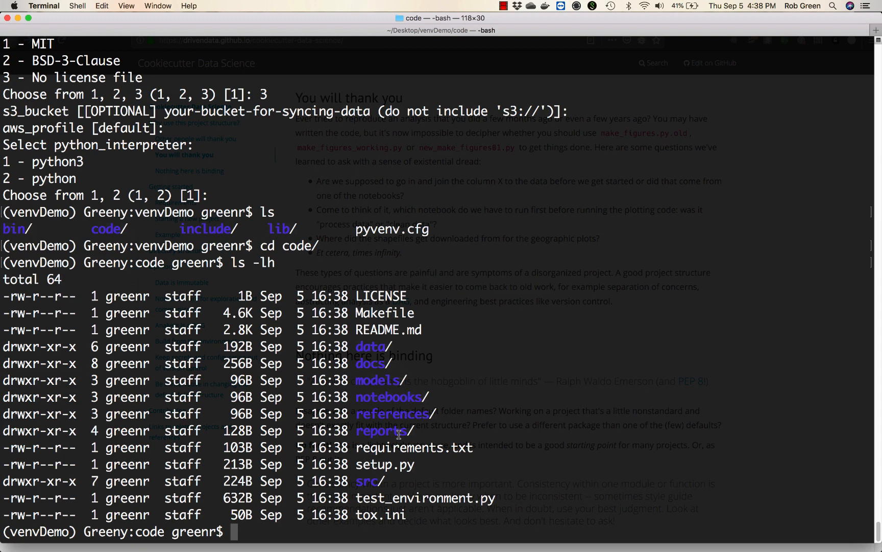
mouse_move(388, 481)
type("ls doc")
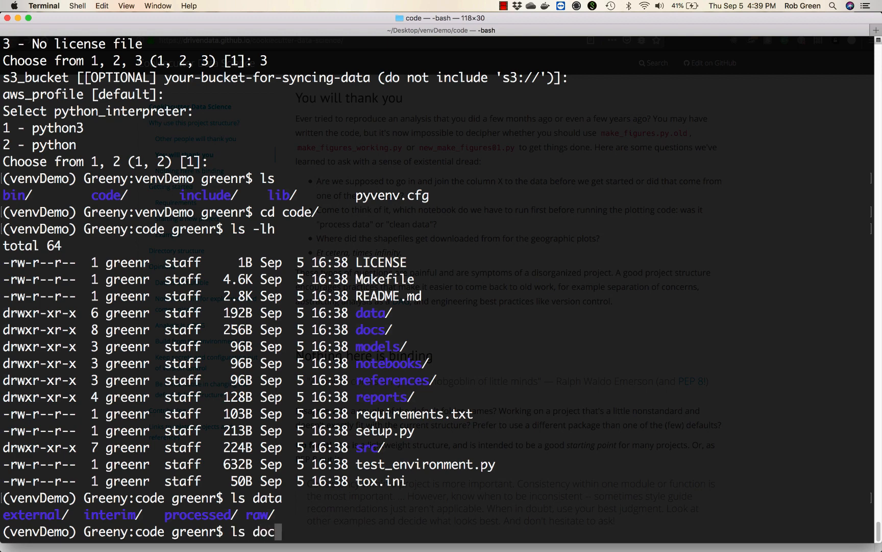
List the docs folder, check git status in venvDemo and code, and return to venvDemo.
key("Return")
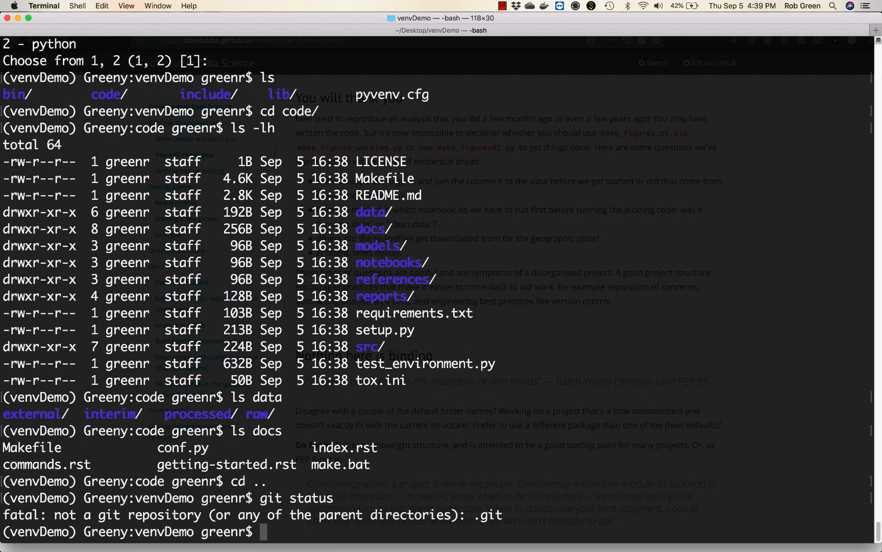
type("cd code/")
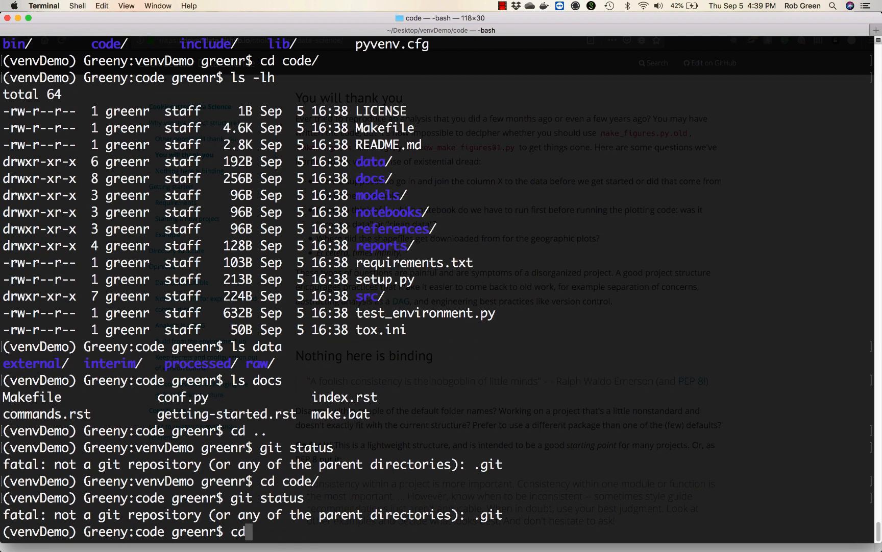
key("Return")
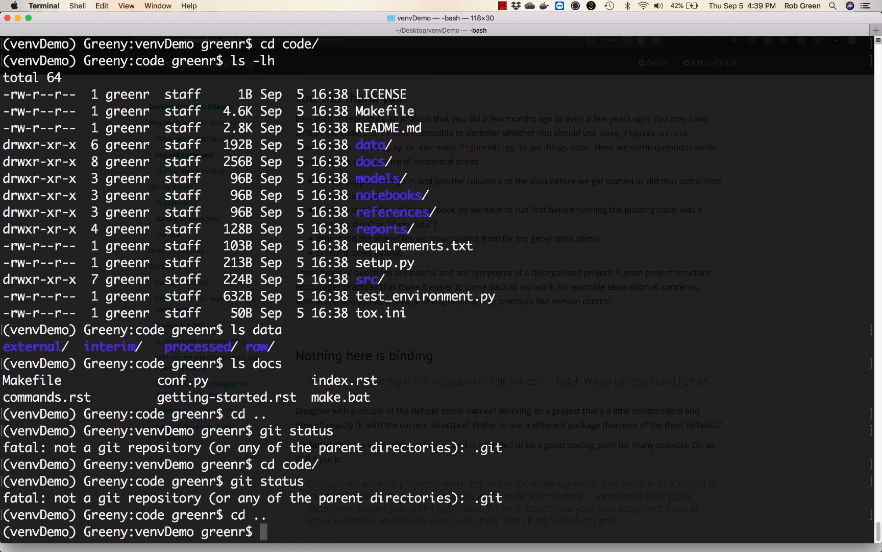